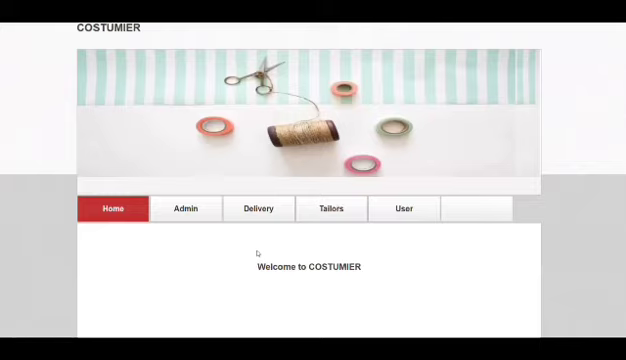
pyautogui.moveTo(462, 160)
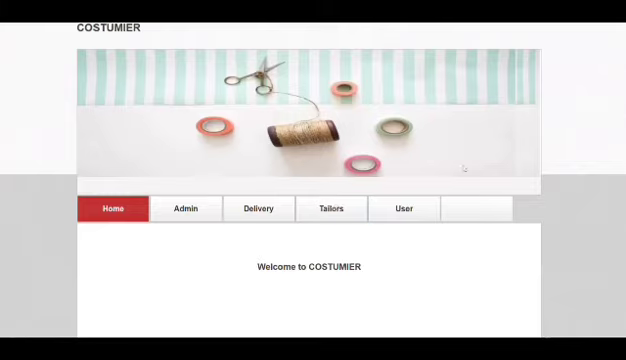
# - Register a new tailor account with name, password and map location coordinates
pyautogui.click(332, 208)
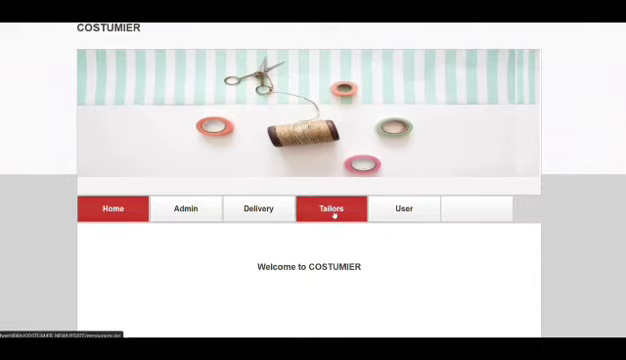
pyautogui.click(332, 210)
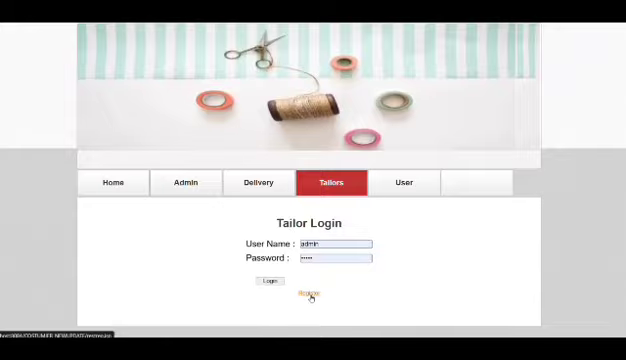
pyautogui.click(312, 296)
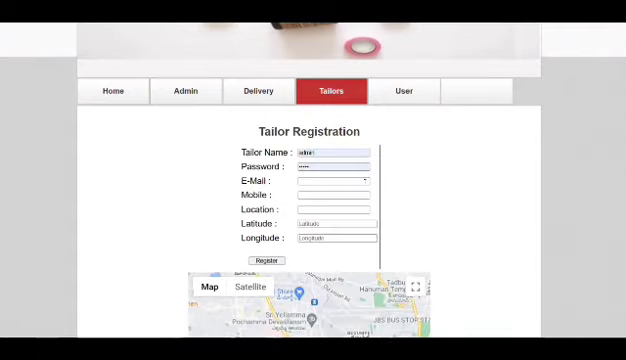
pyautogui.click(340, 178)
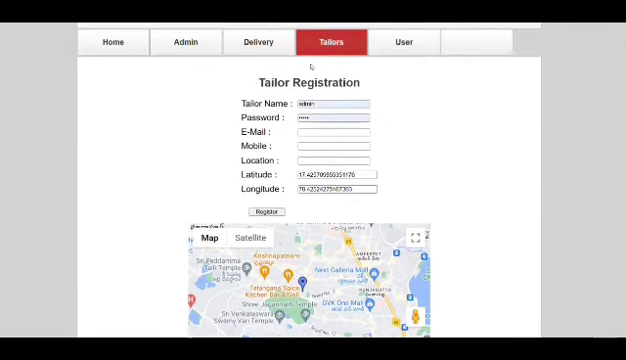
pyautogui.scroll(-3)
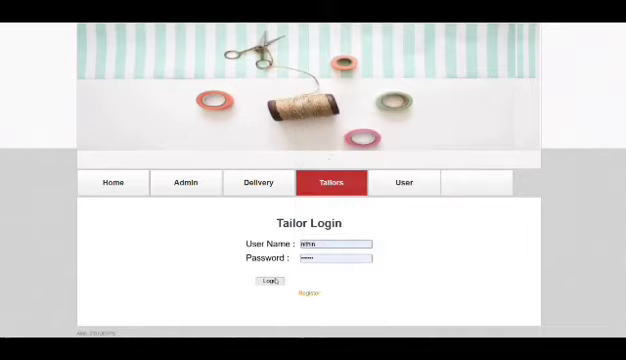
# - Sign in as the tailor and add a new item with its name, price and type
pyautogui.click(268, 280)
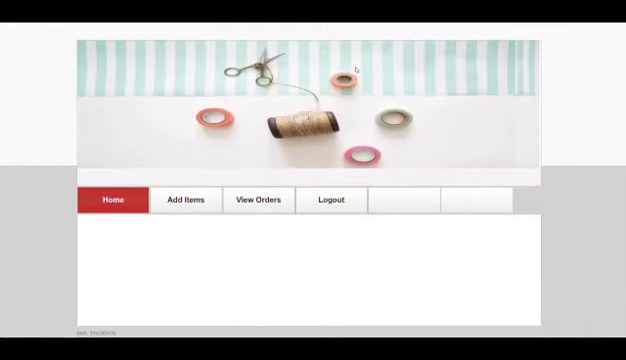
pyautogui.click(184, 200)
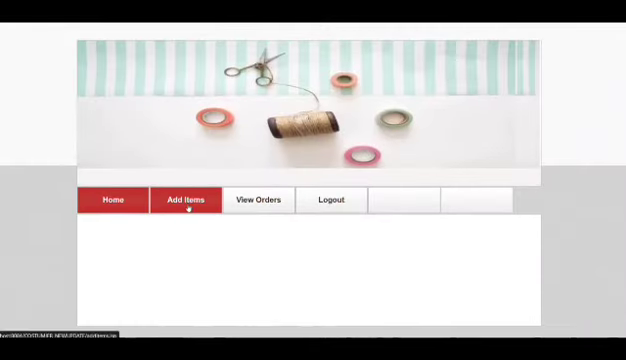
pyautogui.click(188, 200)
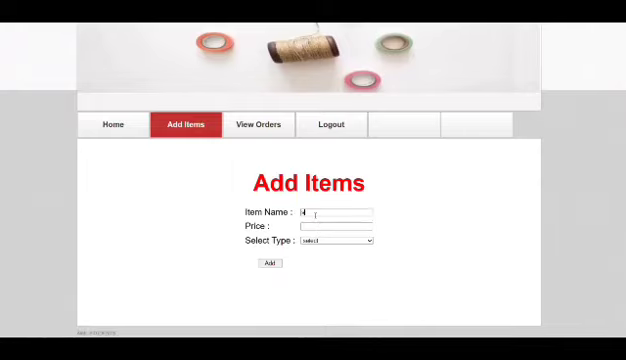
pyautogui.write('test')
pyautogui.click(336, 226)
pyautogui.write('5')
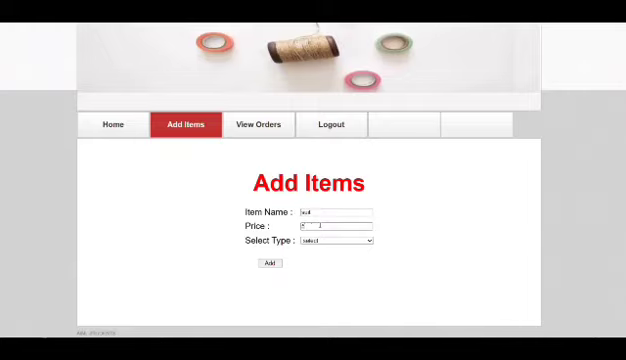
pyautogui.click(338, 240)
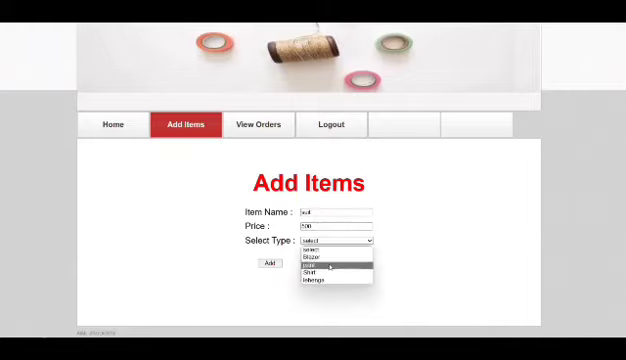
pyautogui.click(320, 256)
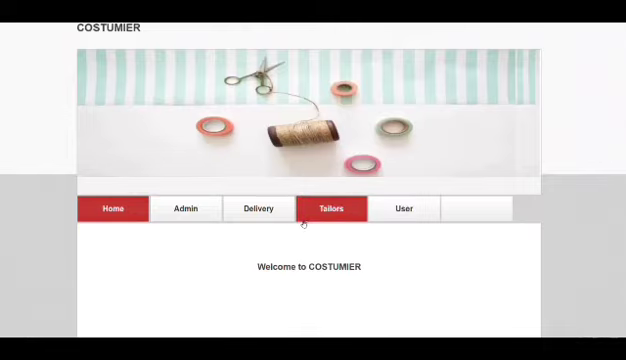
# - Sign in as a customer with username and password and confirm the login alert
pyautogui.click(404, 208)
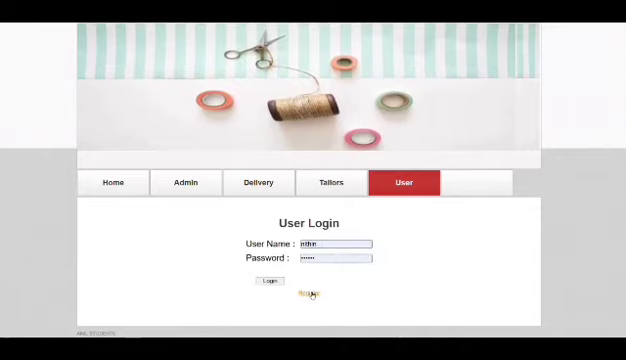
pyautogui.click(312, 294)
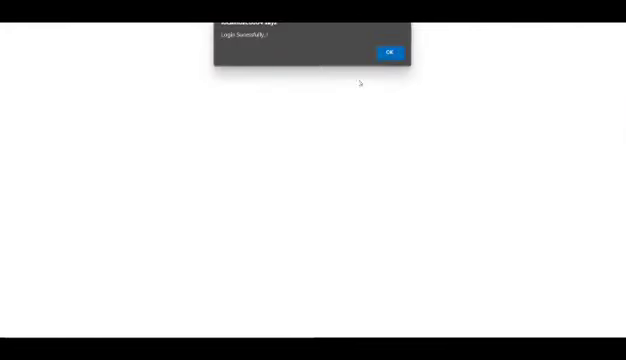
pyautogui.click(390, 52)
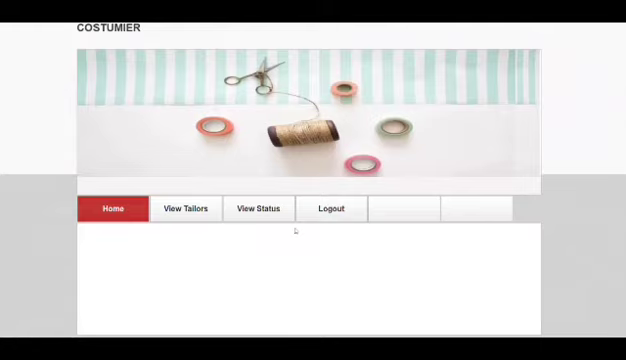
# - Book quantity 2 of a tailor's item with a map delivery location and address
pyautogui.click(184, 208)
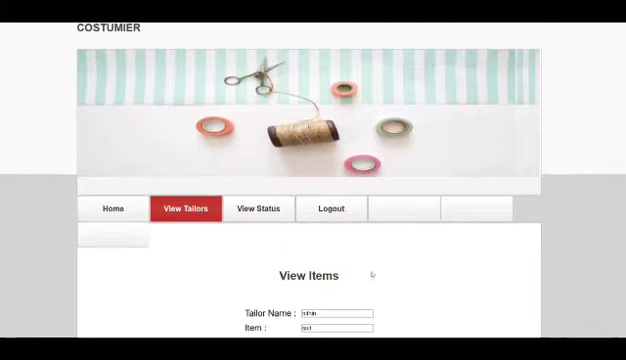
pyautogui.scroll(-3)
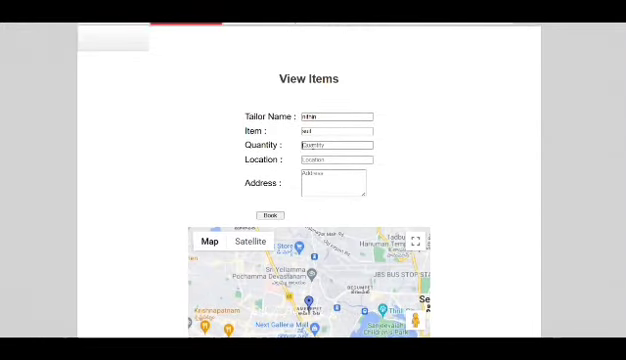
pyautogui.write('2')
pyautogui.click(336, 158)
pyautogui.write('kompally')
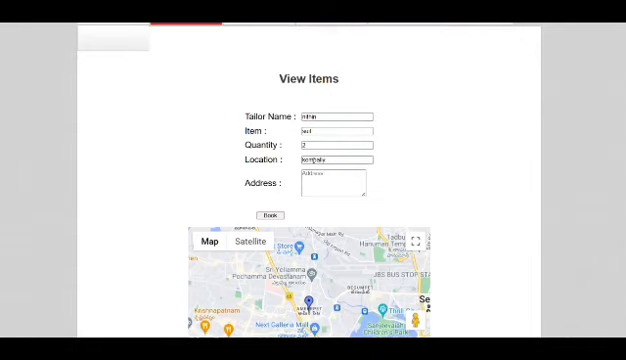
pyautogui.click(336, 132)
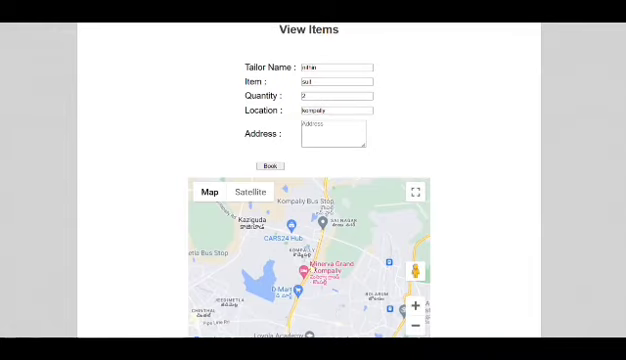
pyautogui.scroll(-3)
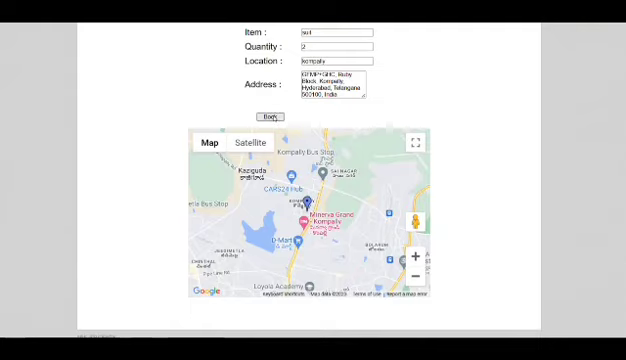
pyautogui.click(272, 116)
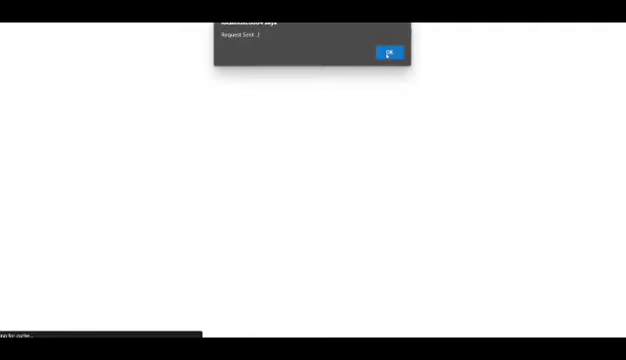
# - Sign back in as the tailor using the saved credentials and confirm the login alert
pyautogui.click(390, 52)
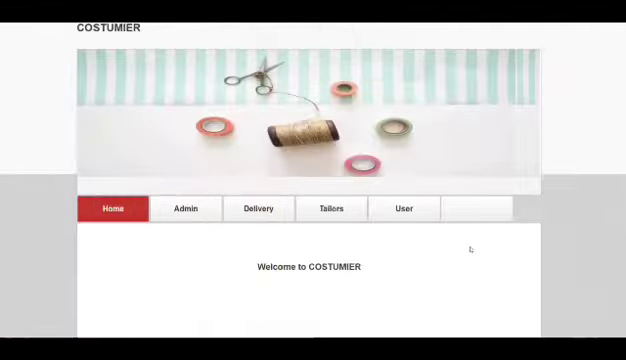
pyautogui.click(332, 206)
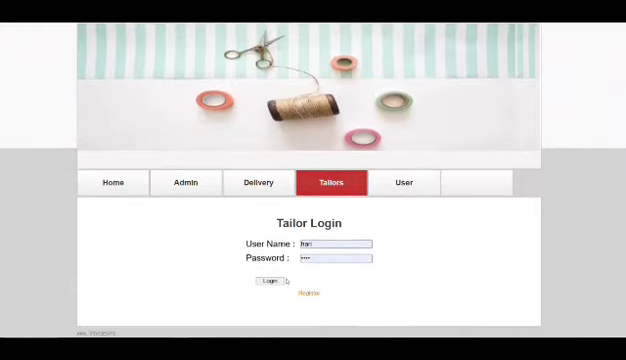
pyautogui.click(340, 244)
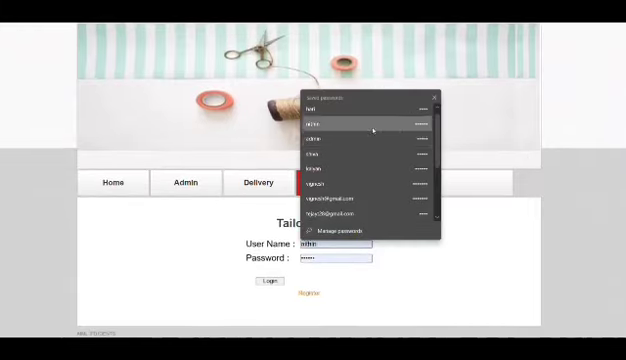
pyautogui.click(266, 288)
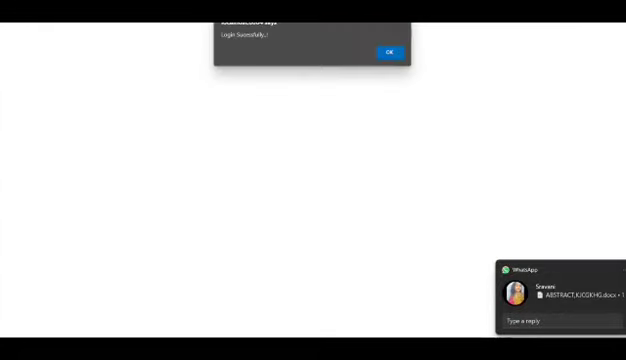
pyautogui.click(390, 50)
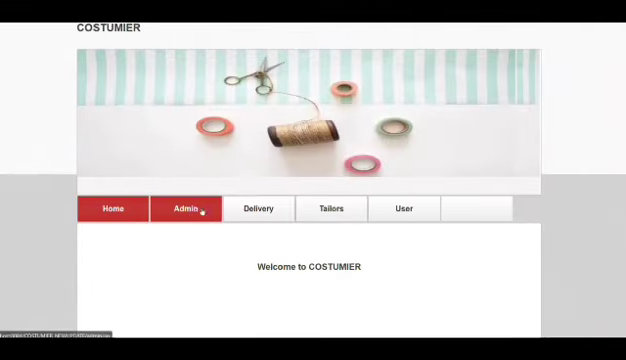
# - Sign in as the administrator with saved credentials and confirm the login alert
pyautogui.click(184, 208)
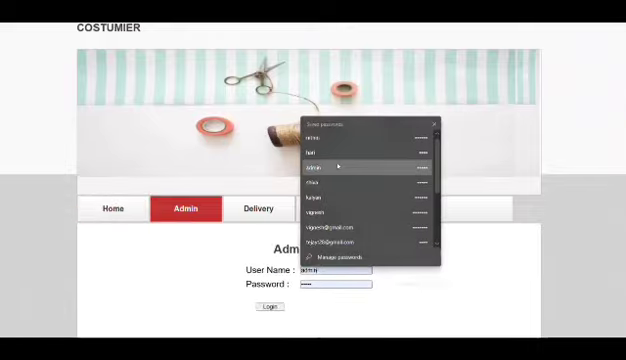
pyautogui.click(268, 306)
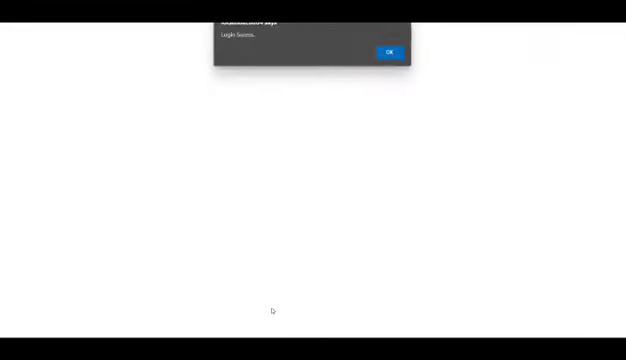
pyautogui.click(390, 52)
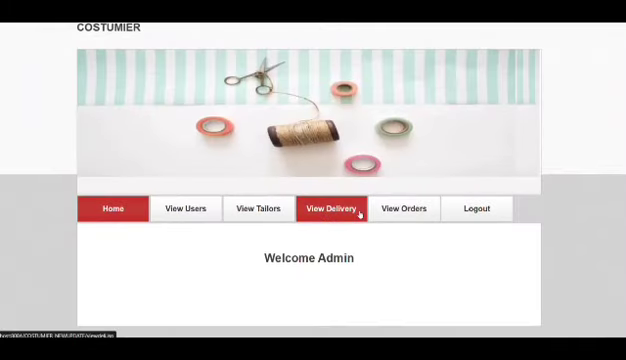
# - View all customer orders and request a delivery person for one order
pyautogui.click(404, 208)
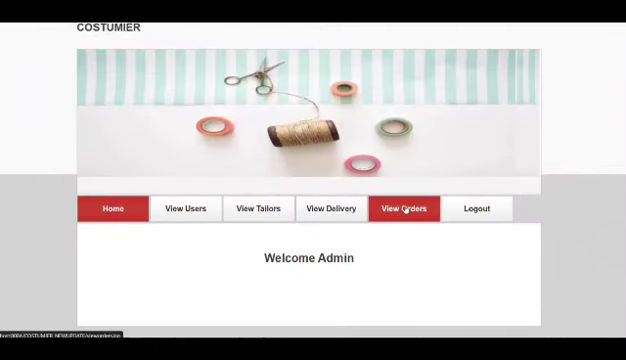
pyautogui.click(404, 208)
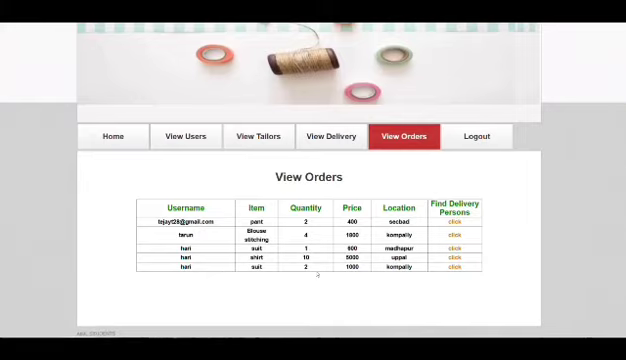
pyautogui.click(456, 224)
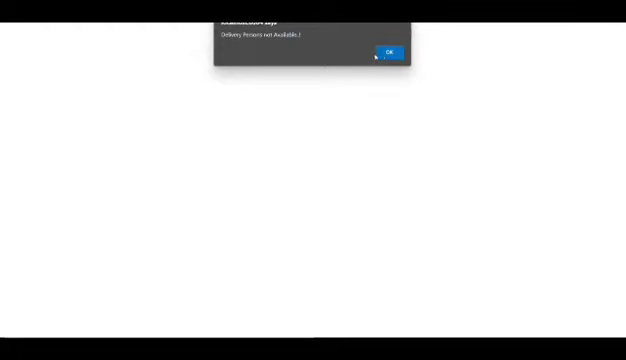
# - Fill the delivery person login with a saved account and its account type, not yet submitted
pyautogui.click(392, 52)
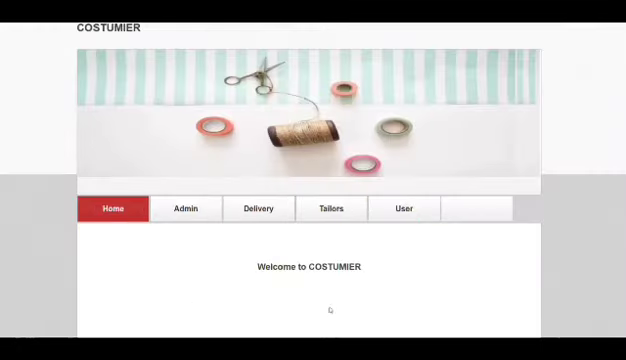
pyautogui.click(258, 208)
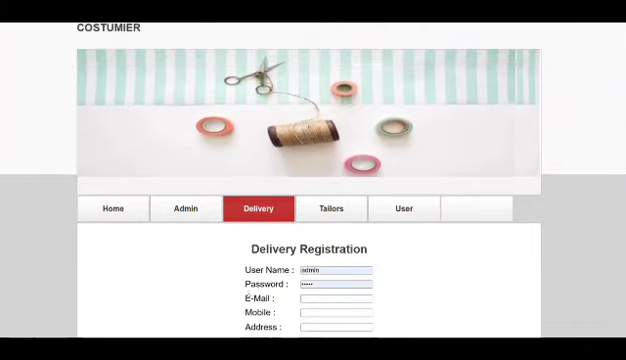
pyautogui.scroll(-3)
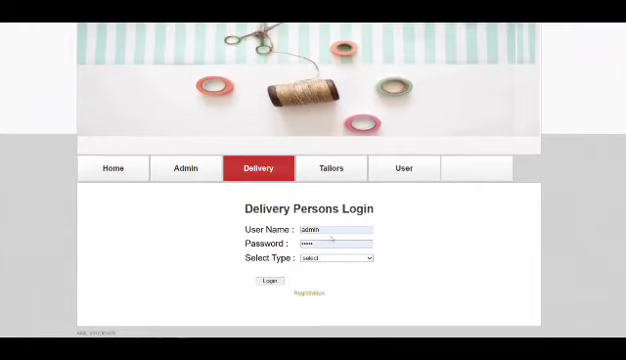
pyautogui.click(320, 232)
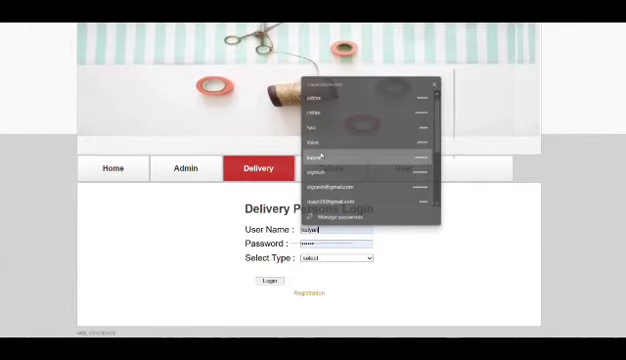
pyautogui.click(340, 258)
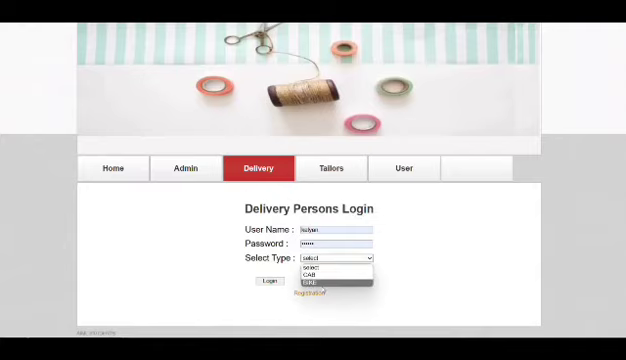
pyautogui.click(320, 272)
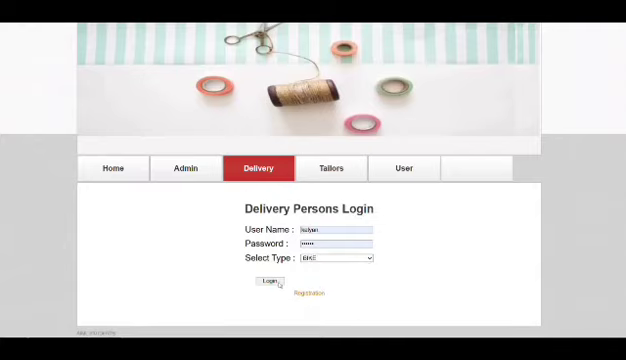
# - Log in as the delivery person and check their empty order list
pyautogui.click(268, 290)
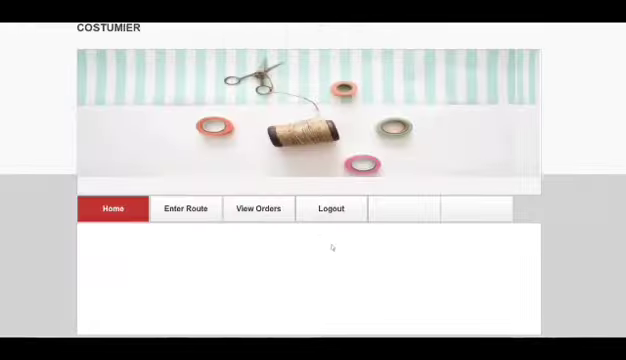
pyautogui.click(258, 208)
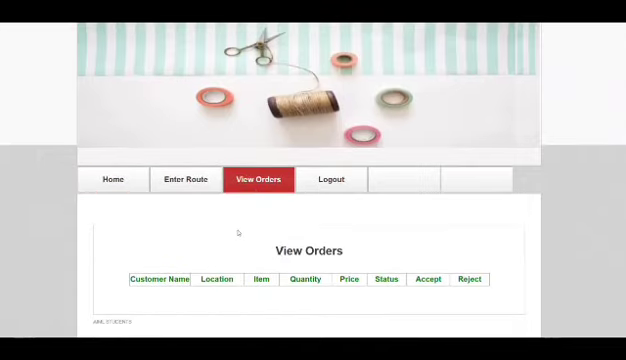
pyautogui.click(184, 180)
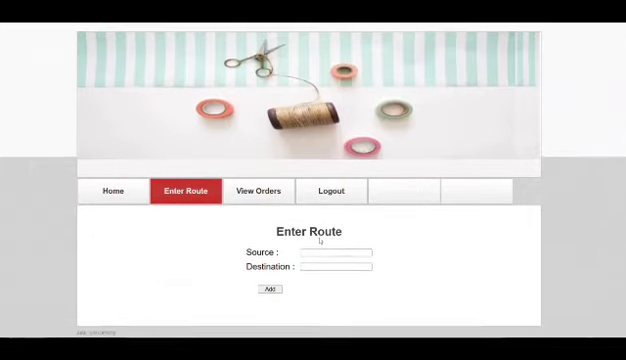
# - Add a delivery route with a source and destination and confirm it
pyautogui.write('T')
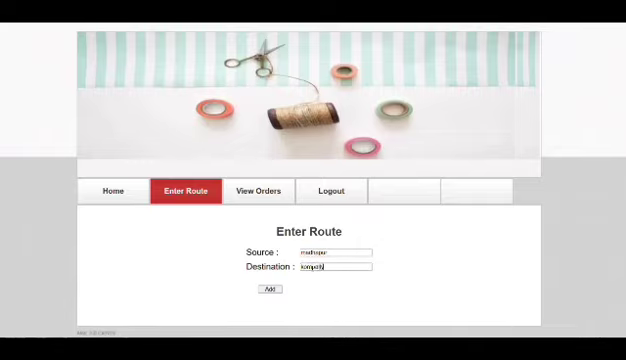
pyautogui.click(264, 292)
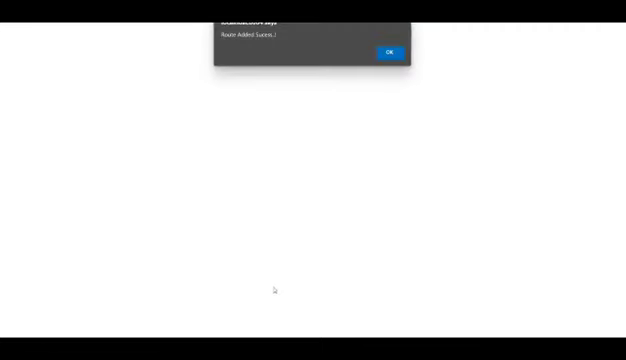
pyautogui.click(390, 52)
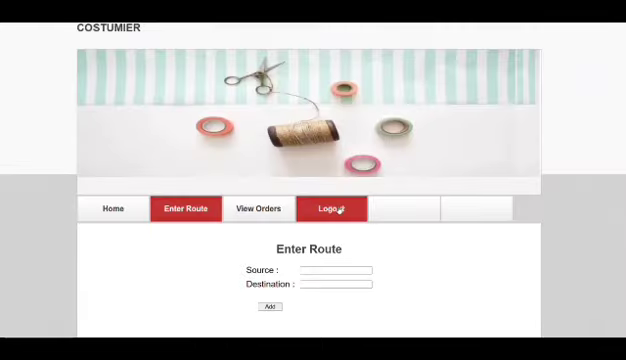
# - Log out the delivery person, sign in as admin and review delivery persons and all orders
pyautogui.click(332, 208)
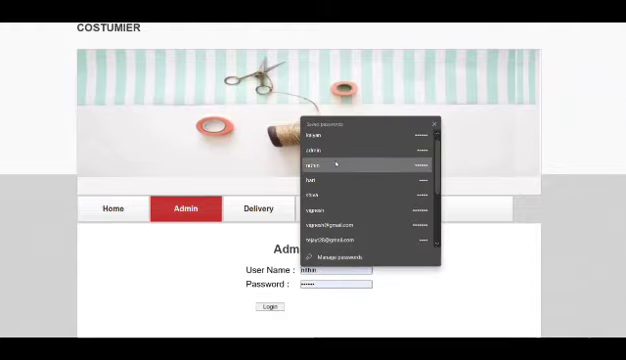
pyautogui.click(264, 312)
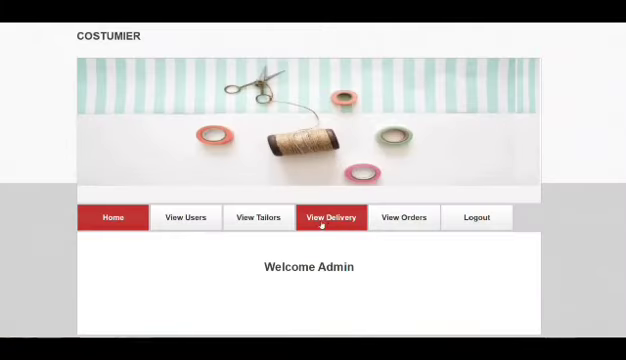
pyautogui.click(330, 216)
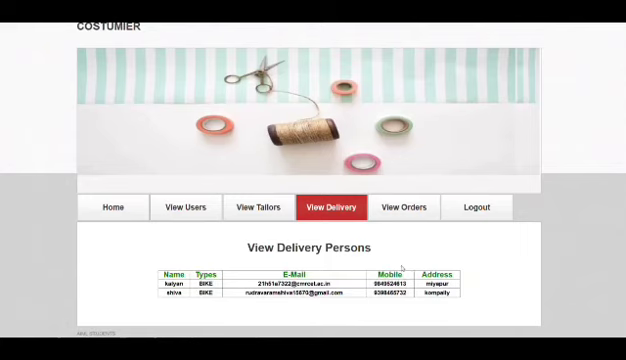
pyautogui.click(404, 206)
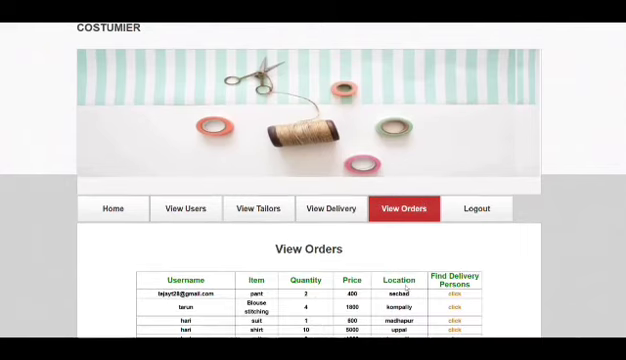
pyautogui.scroll(-3)
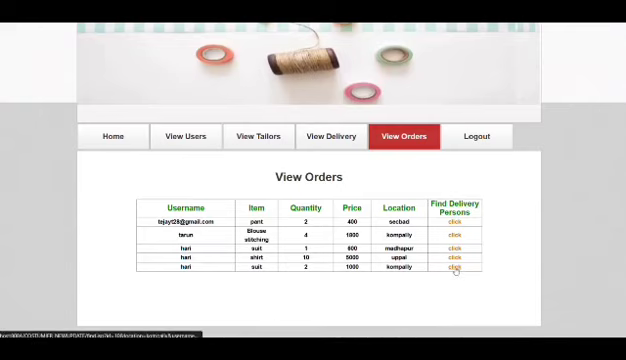
pyautogui.moveTo(484, 136)
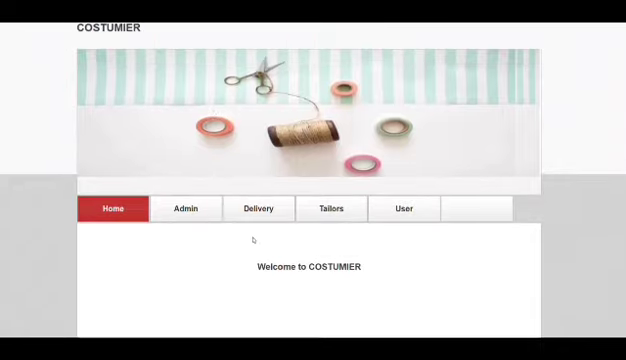
pyautogui.moveTo(372, 24)
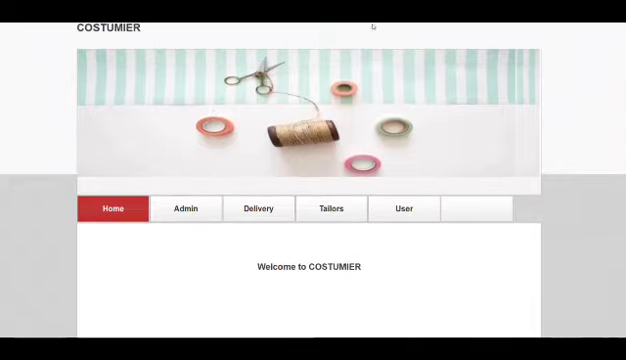